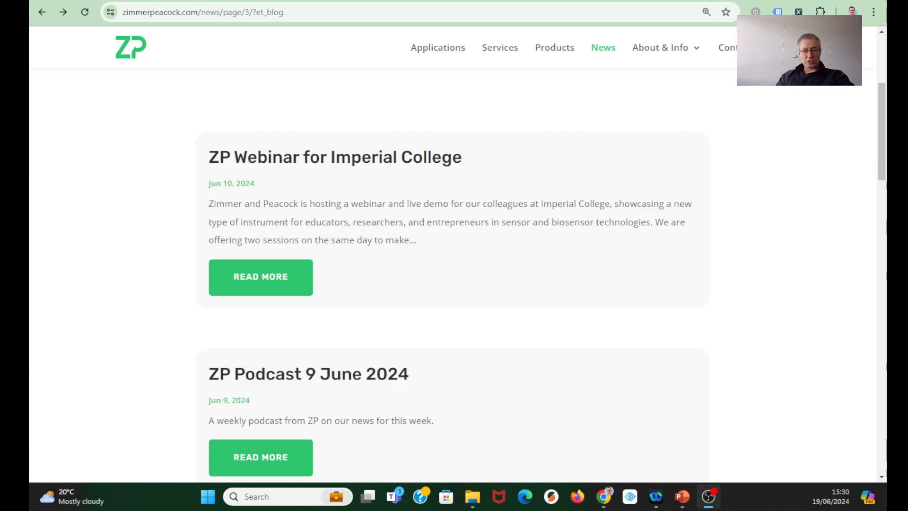
mouse_move(181, 204)
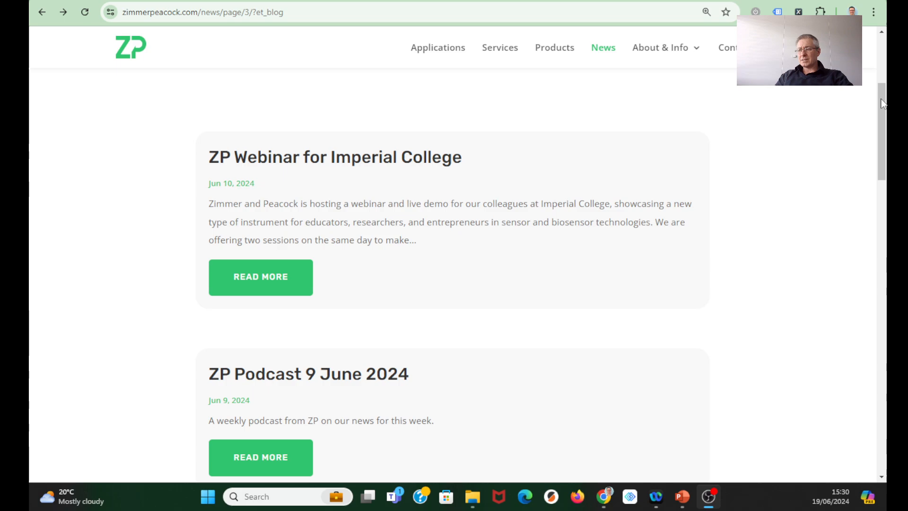
Step: Scroll down to the end of news page 3's post list
scroll("down", 3)
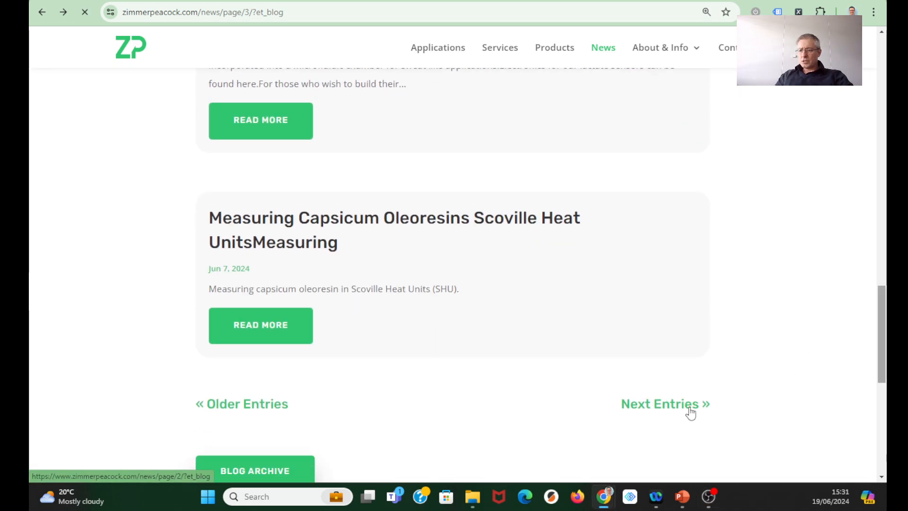
Step: Open the newer entries and scroll down to the ZP Developers Zone 16 June 2024 entry
left_click(663, 403)
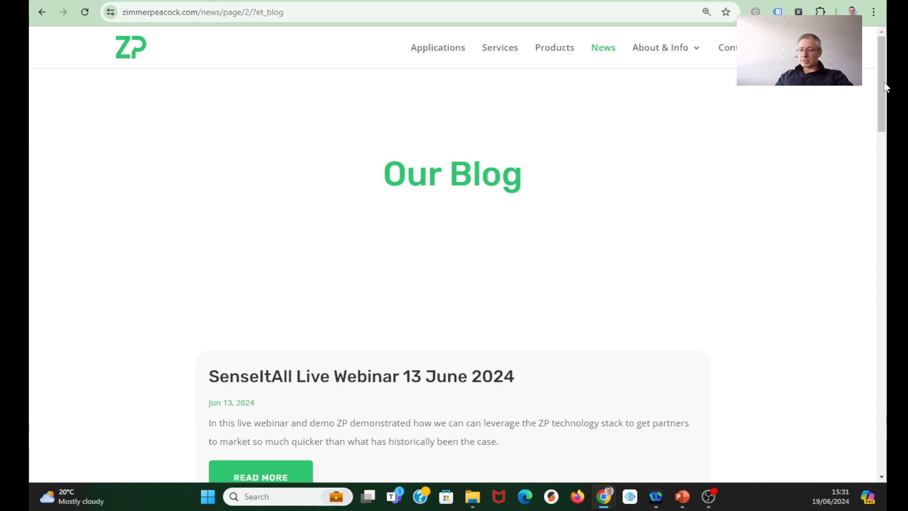
scroll("down", 3)
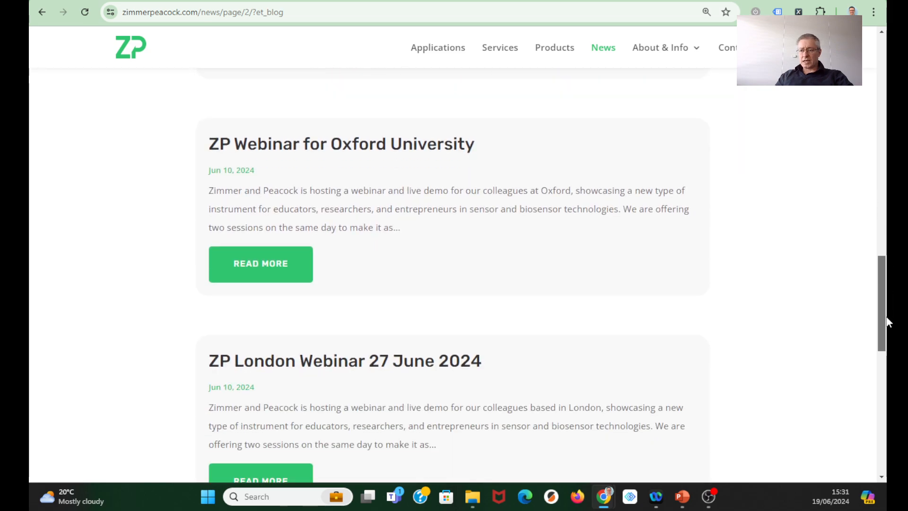
scroll("down", 3)
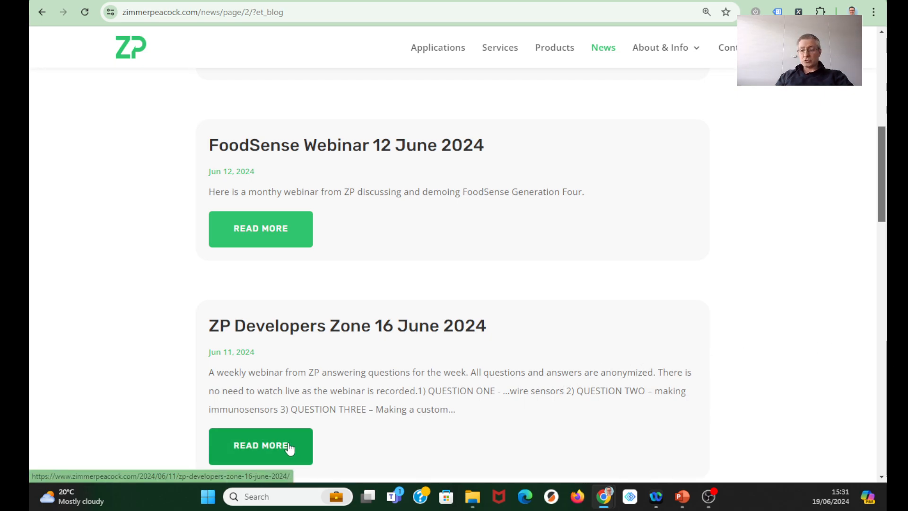
left_click(260, 445)
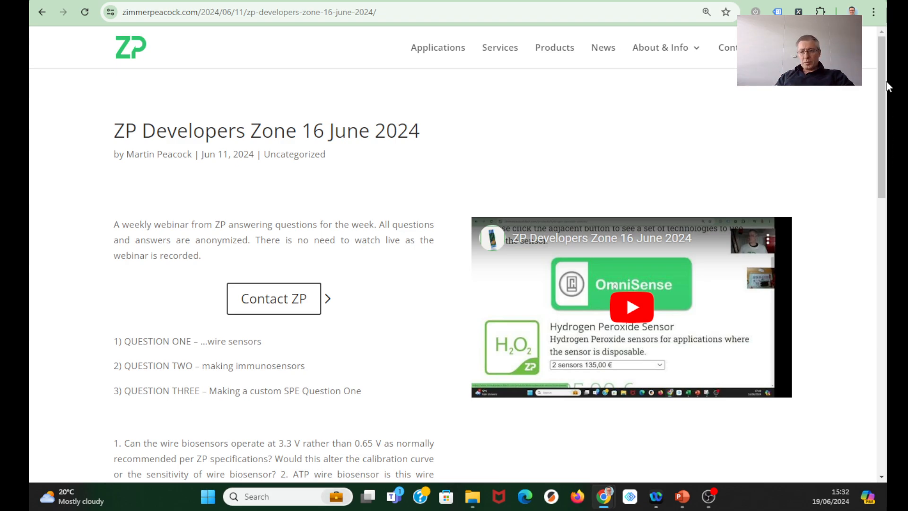
mouse_move(678, 294)
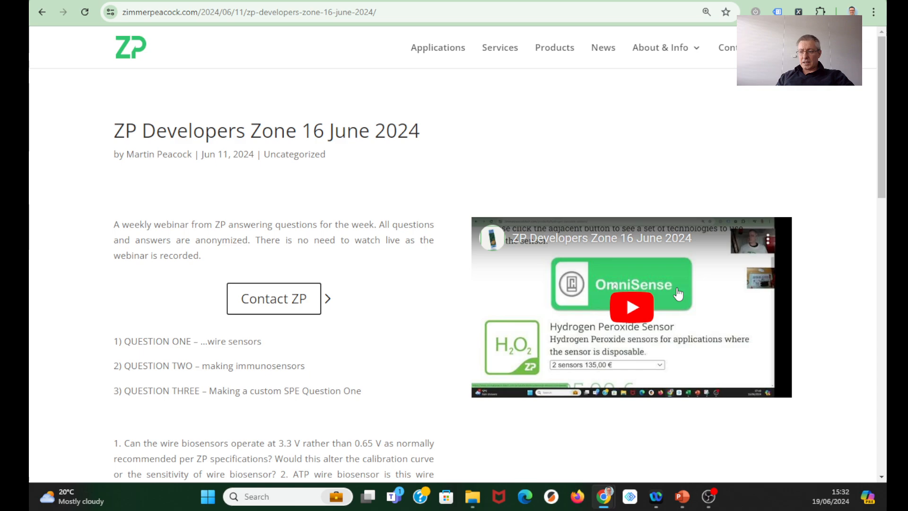
left_click(42, 12)
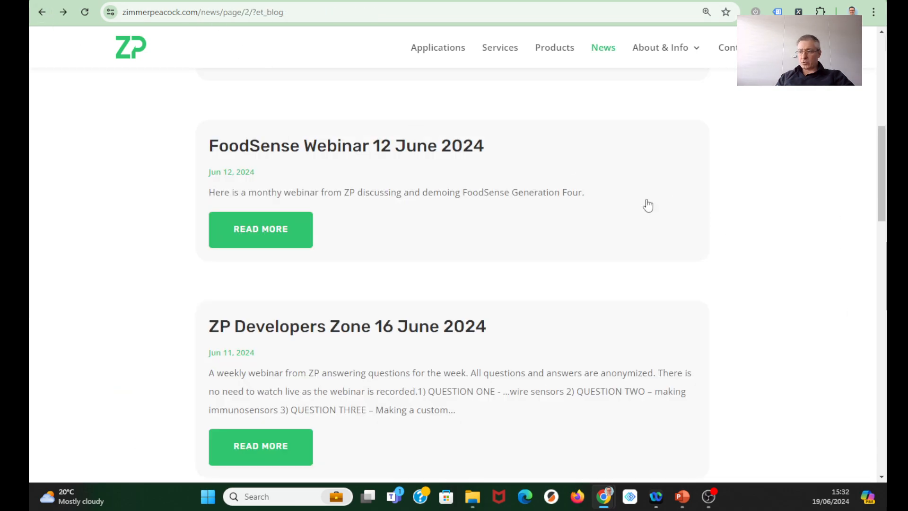
left_click(260, 229)
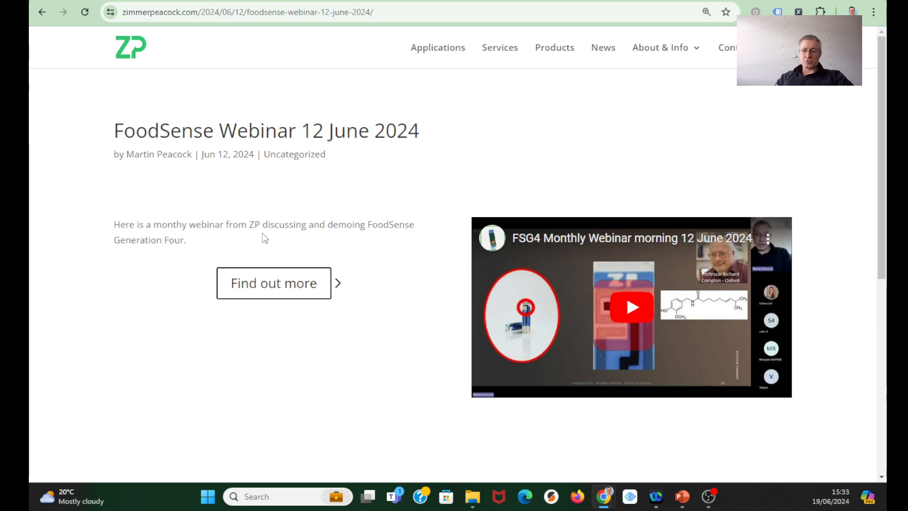
left_click(273, 283)
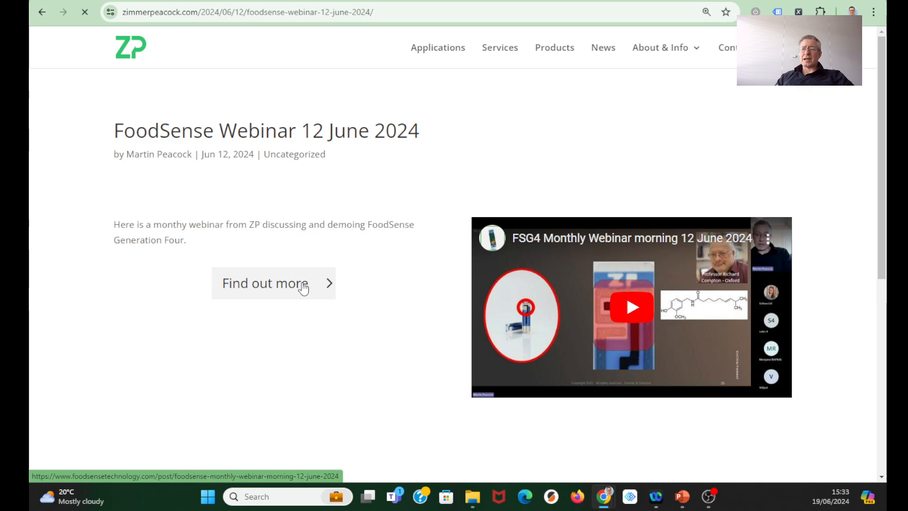
left_click(265, 283)
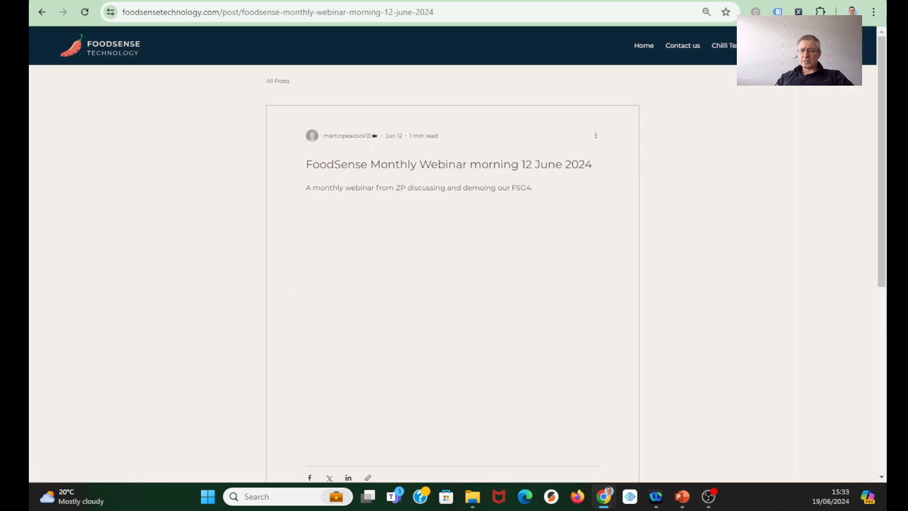
left_click(42, 12)
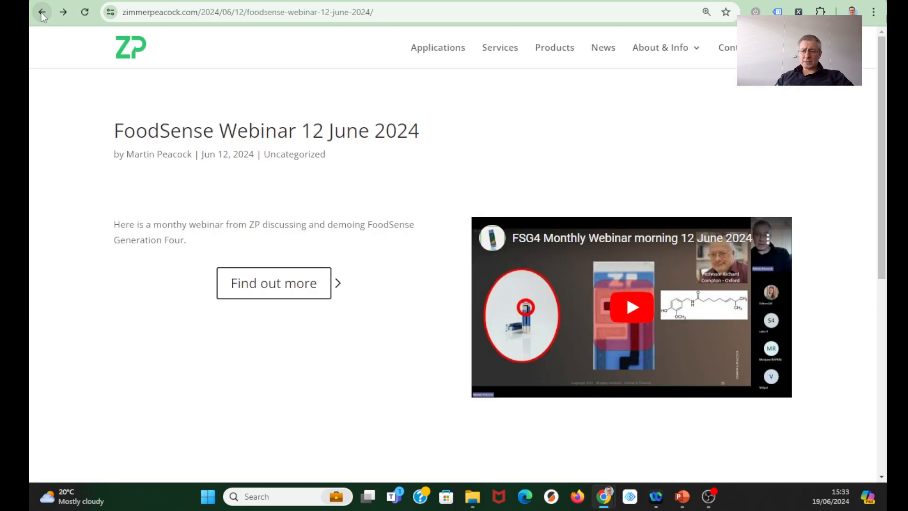
left_click(41, 11)
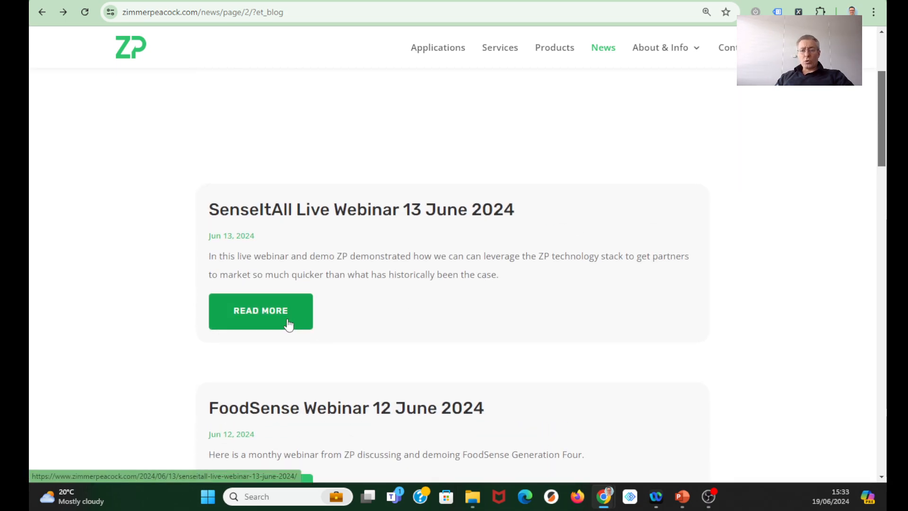
left_click(260, 310)
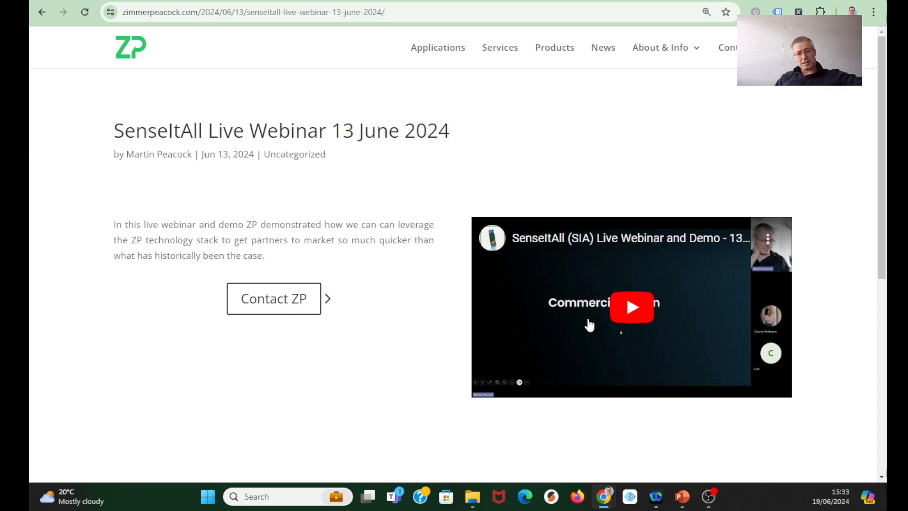
mouse_move(670, 302)
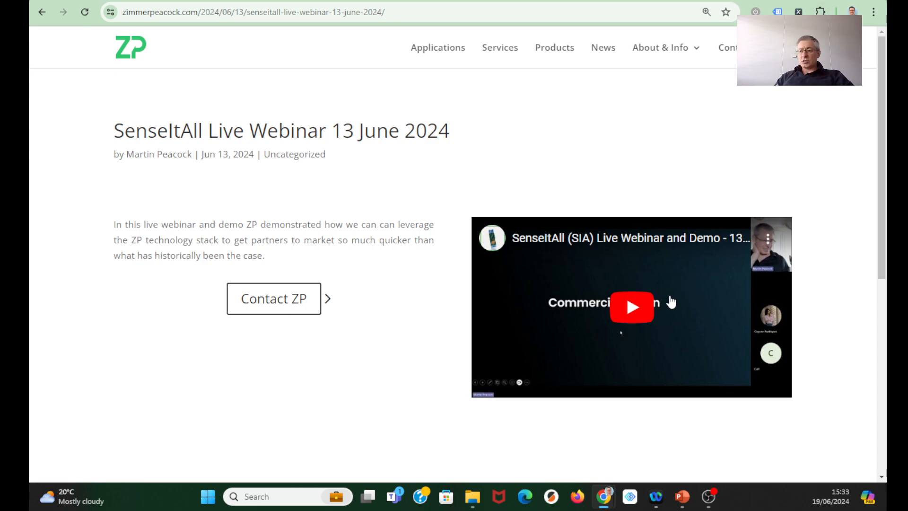
left_click(631, 306)
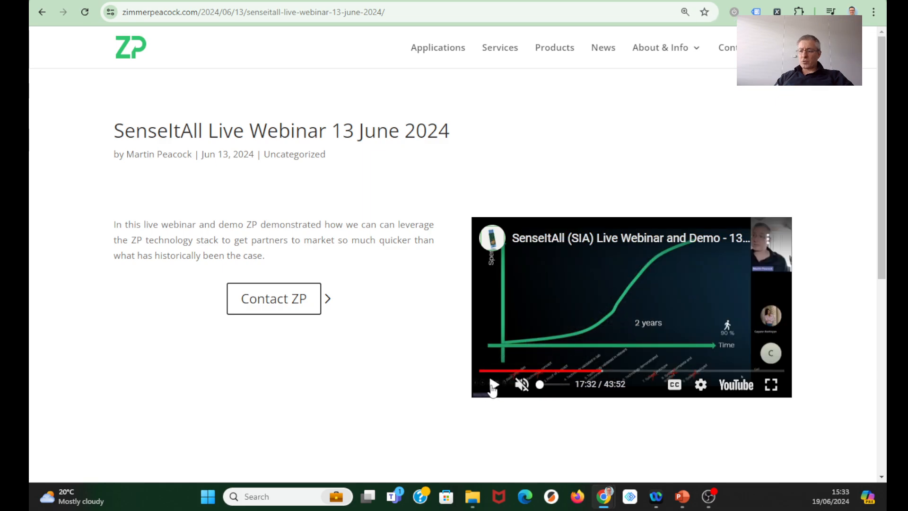
left_click(492, 384)
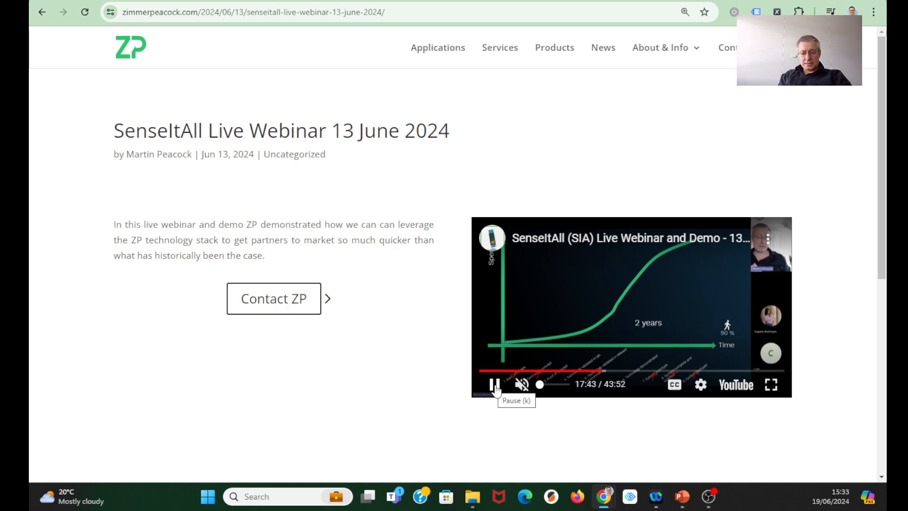
left_click(493, 383)
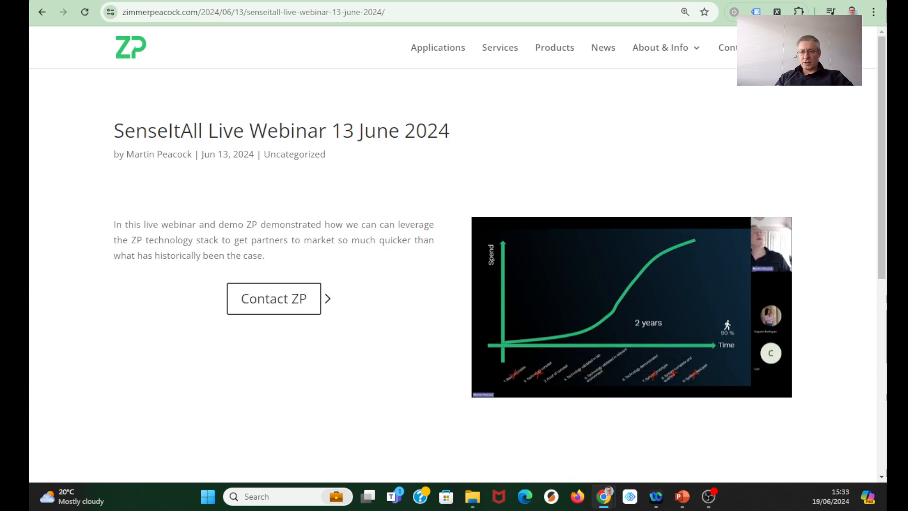
left_click(603, 47)
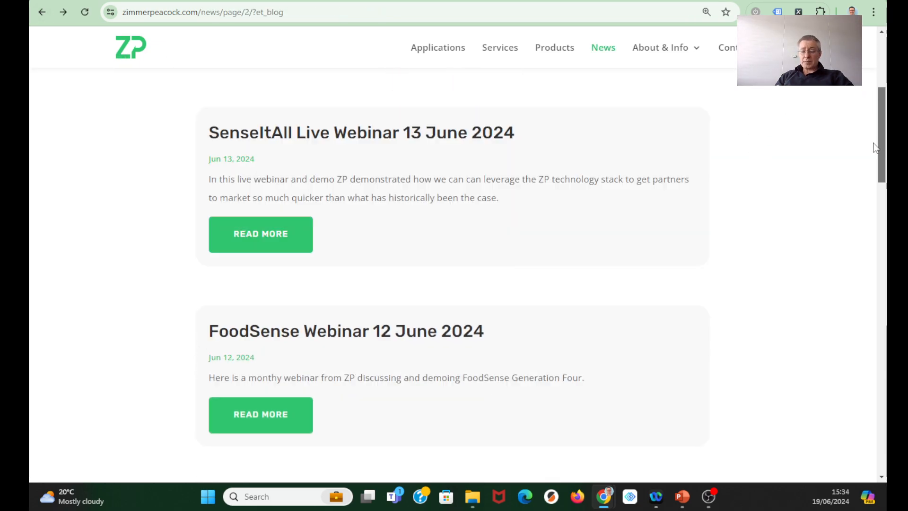
scroll("down", 3)
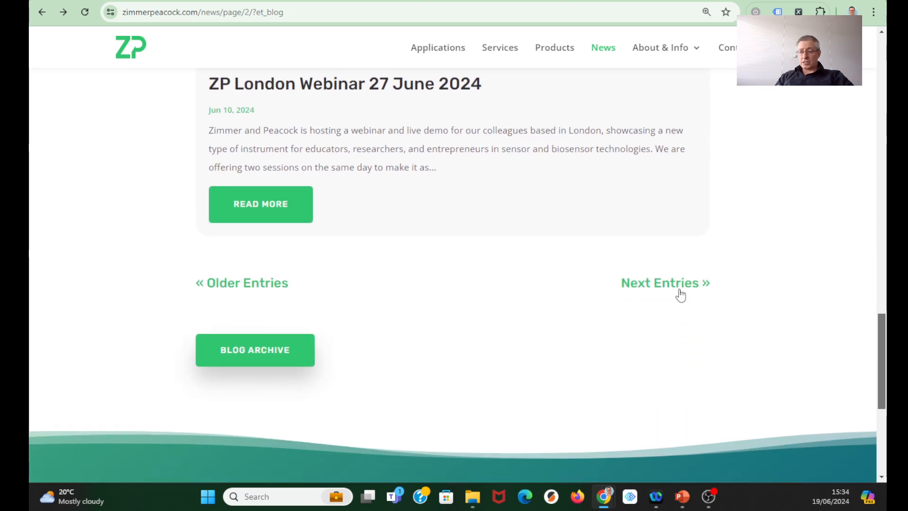
Step: Go to the newest blog page and scroll to the Buldak 3x Spicy Ramen Noodles post
left_click(664, 282)
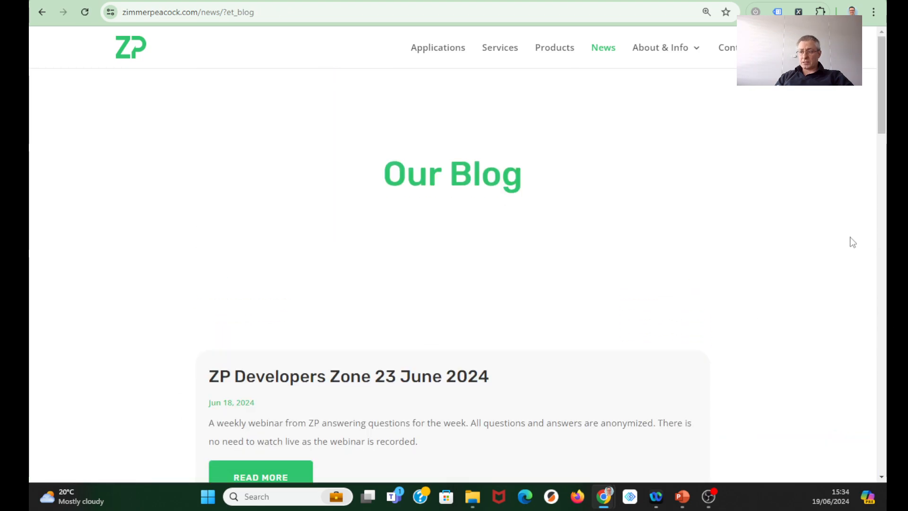
scroll("down", 3)
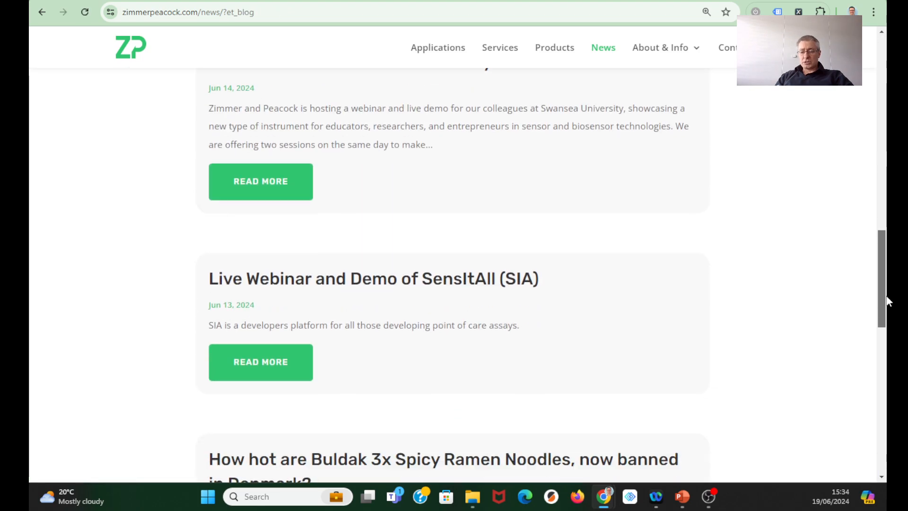
scroll("down", 3)
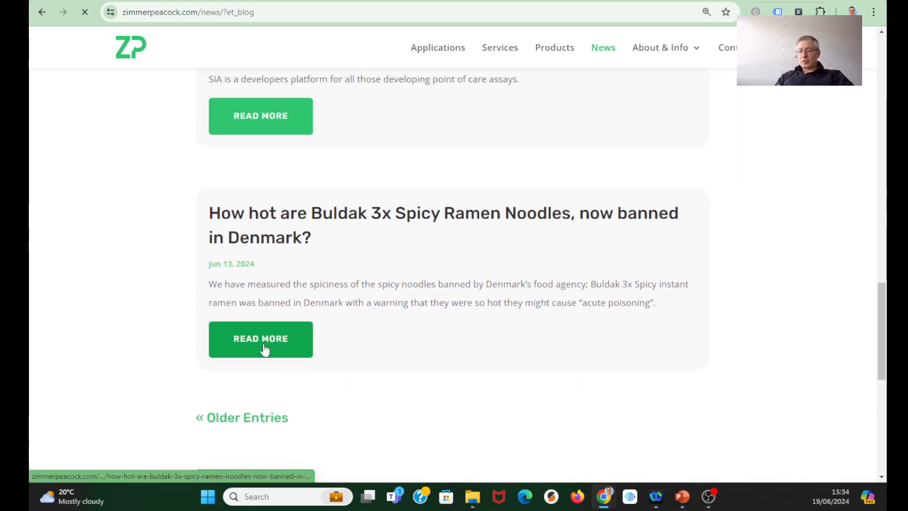
Step: Open the full FoodSense Technology Buldak article and scroll to its YouTube video
left_click(260, 339)
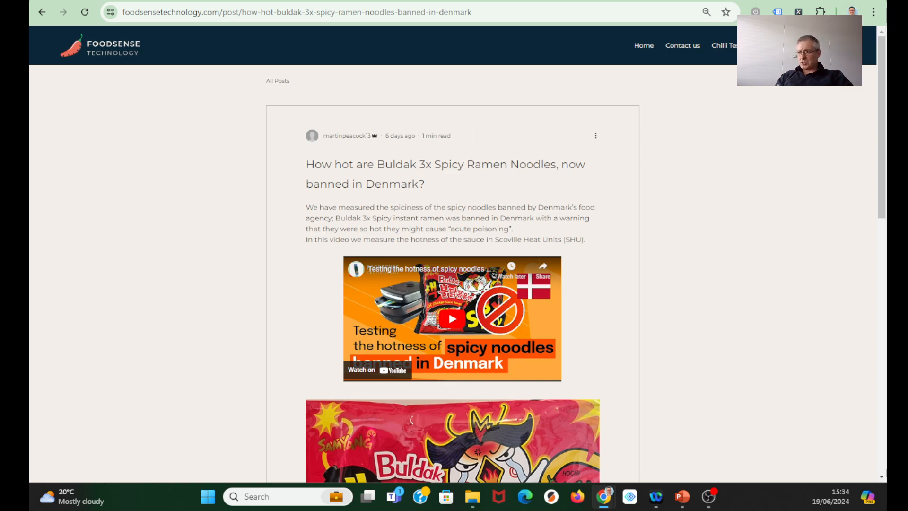
scroll("down", 3)
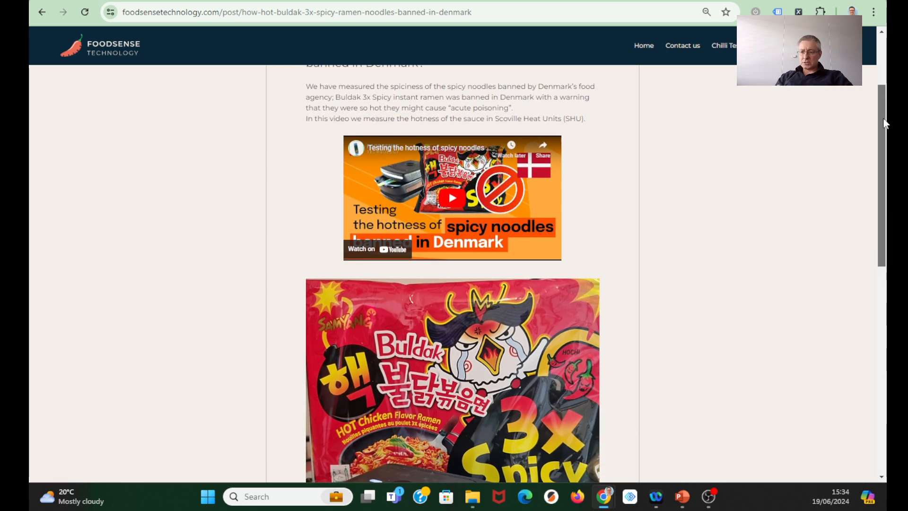
scroll("down", 3)
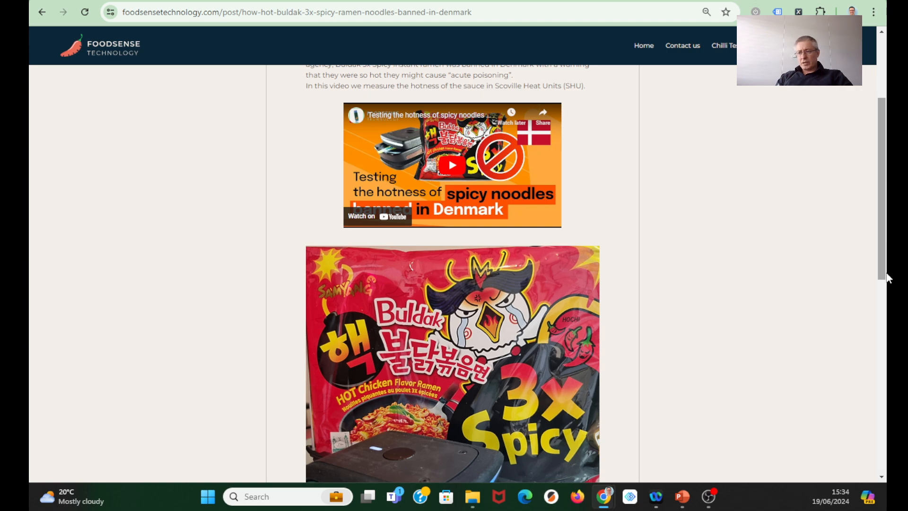
Step: Play the muted noodle video, skip to near its end, then return to the post
left_click(452, 165)
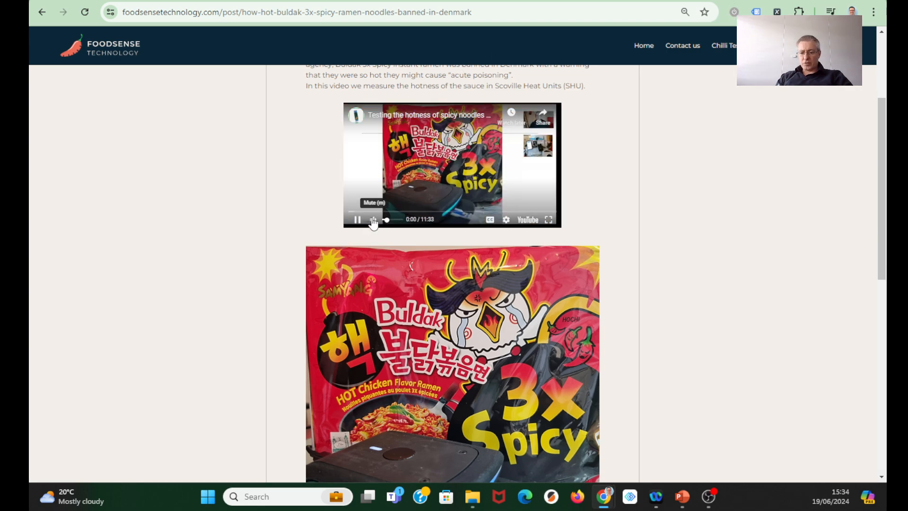
left_click(373, 219)
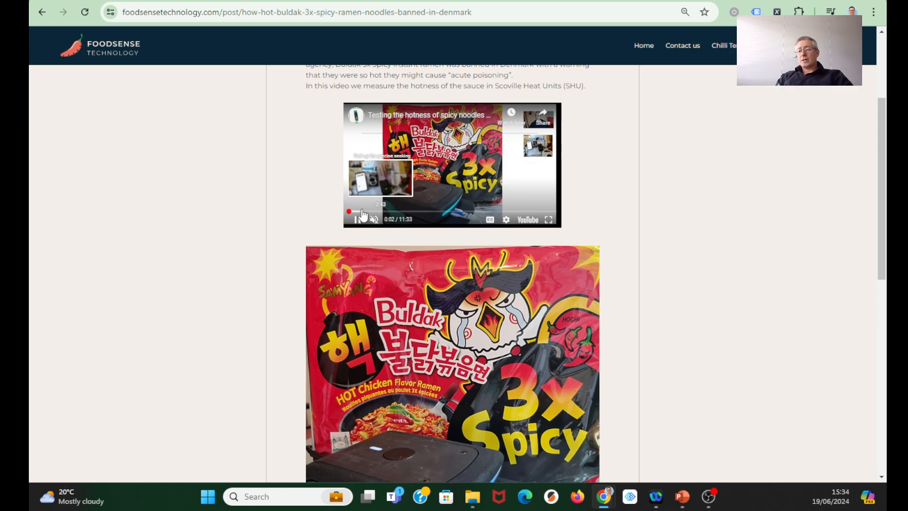
left_click(374, 211)
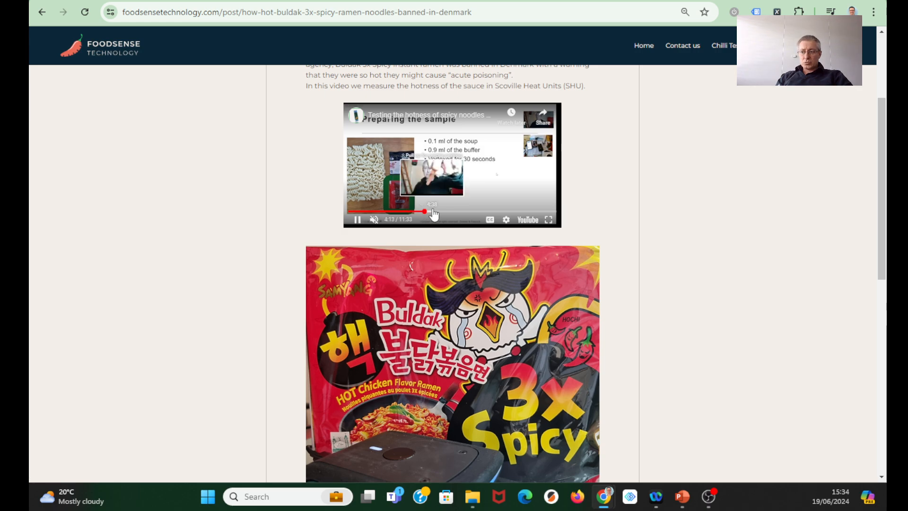
left_click(433, 211)
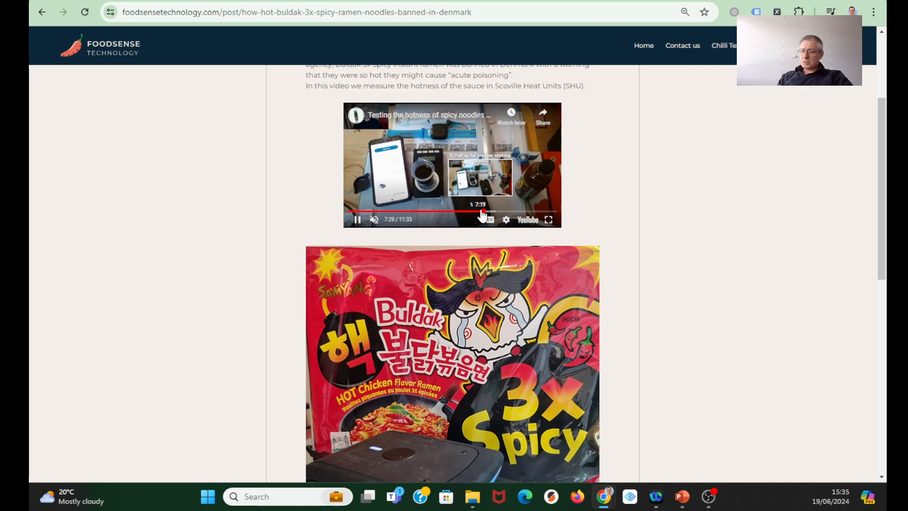
left_click(487, 214)
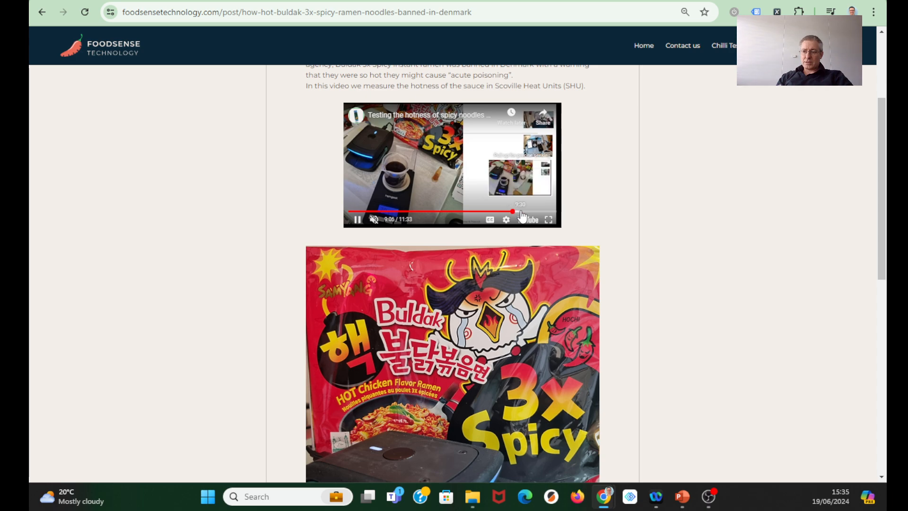
left_click(526, 212)
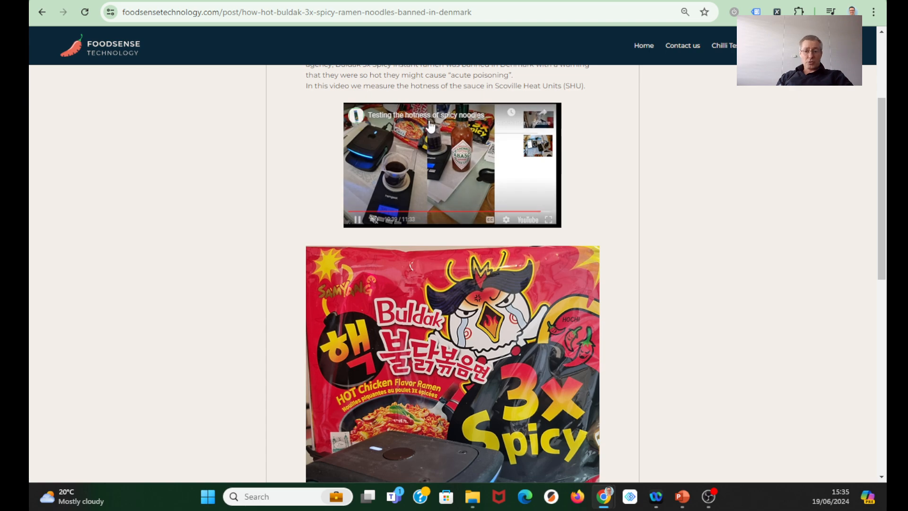
left_click(41, 11)
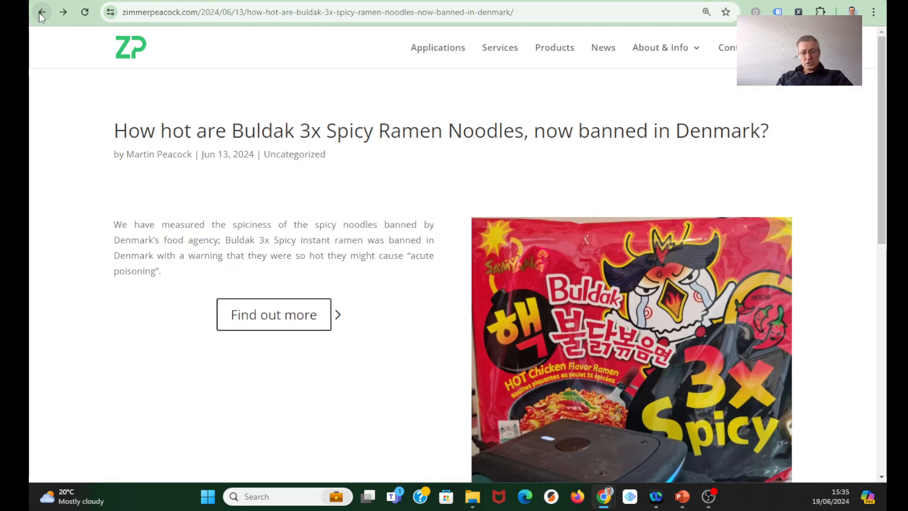
Step: Return to the blog listing and scroll up to the top of Our Blog
left_click(41, 12)
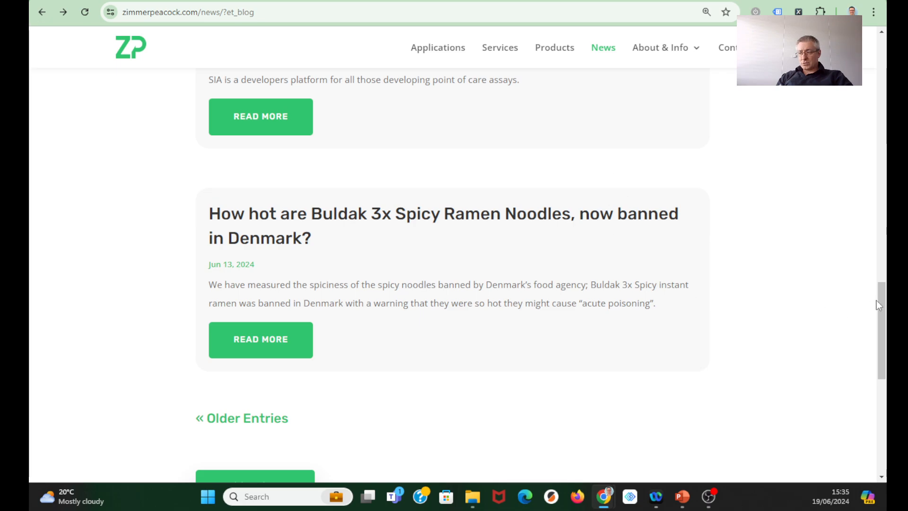
scroll("up", 3)
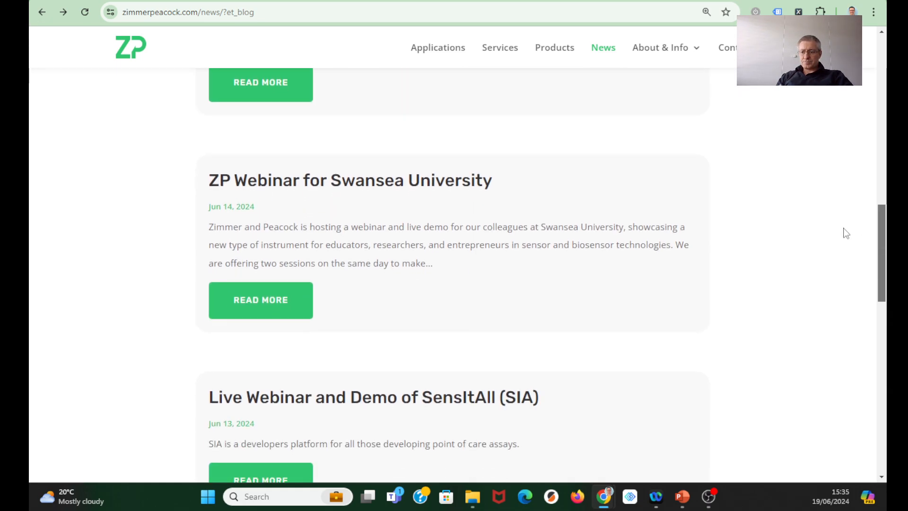
scroll("up", 3)
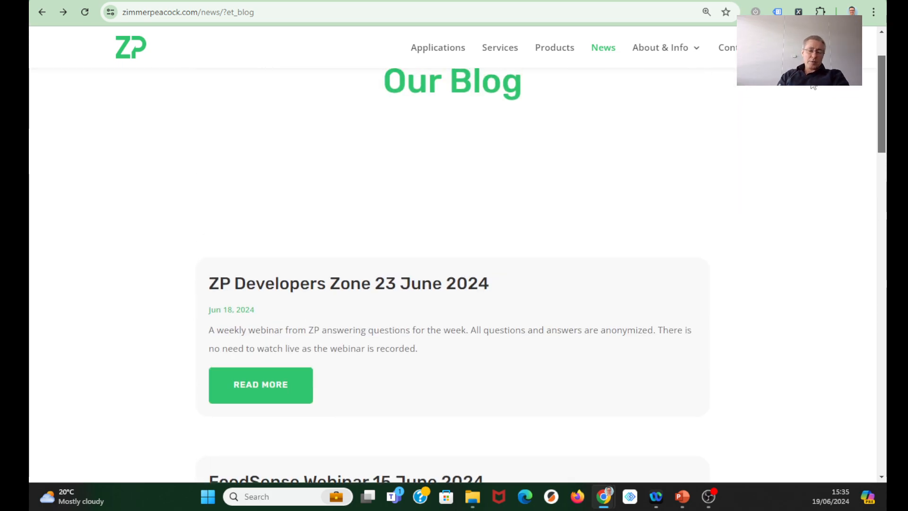
mouse_move(283, 399)
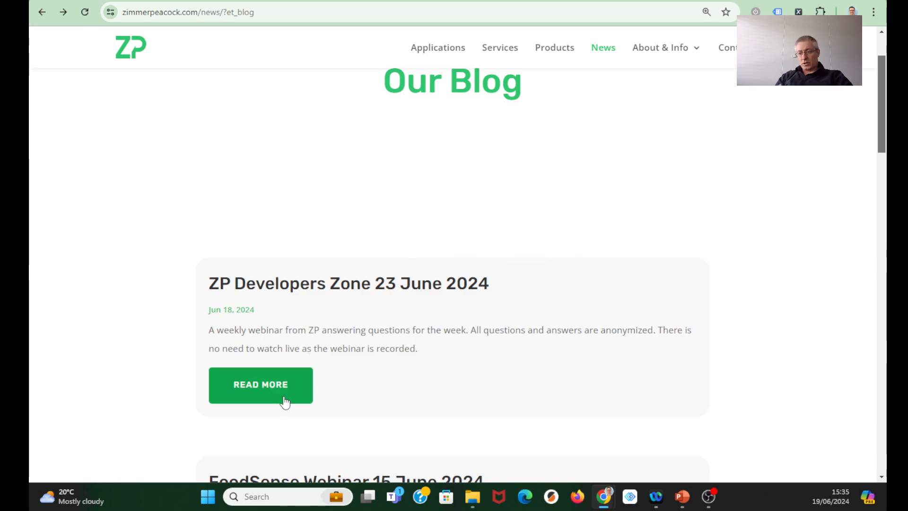
Step: View the ZP Developers Zone 23 June post, return, and scroll to FoodSense Webinar
left_click(260, 385)
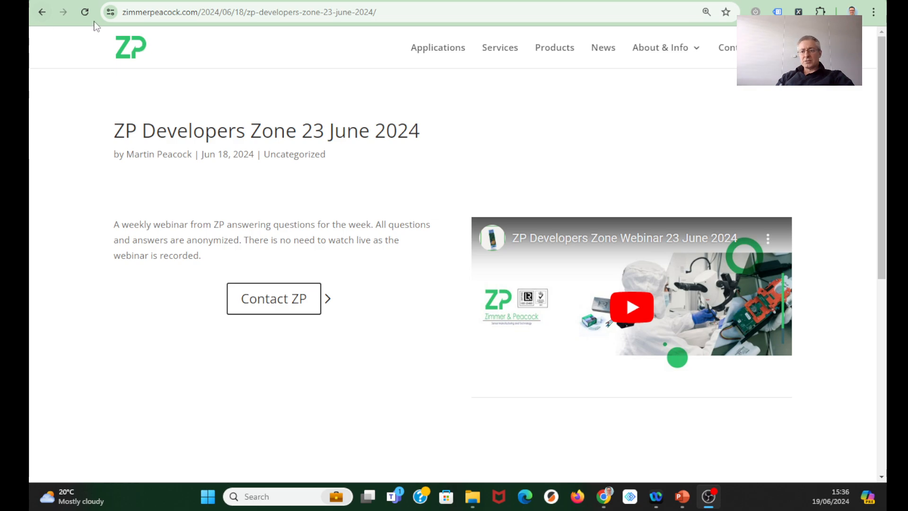
left_click(602, 47)
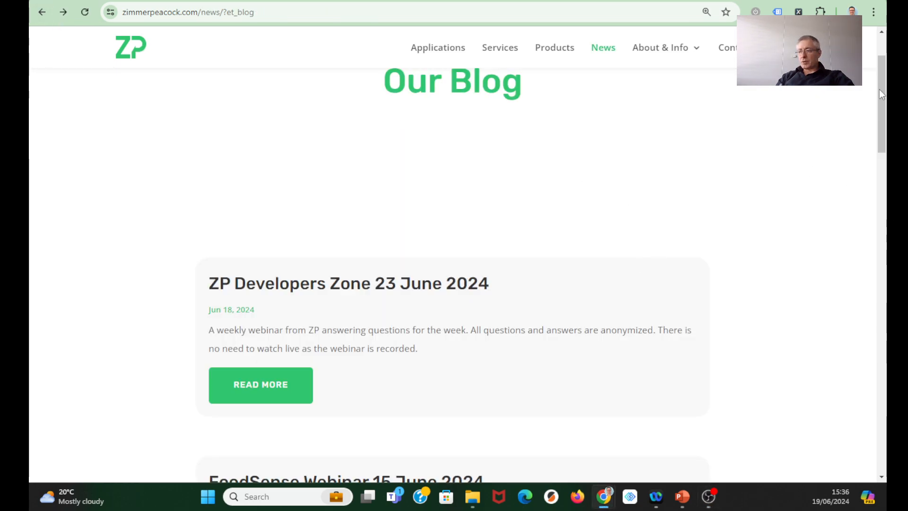
scroll("down", 3)
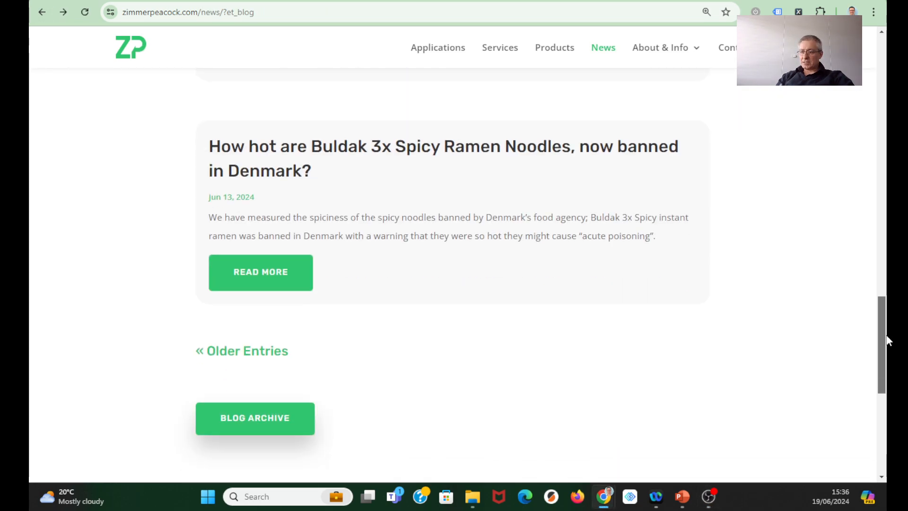
scroll("up", 3)
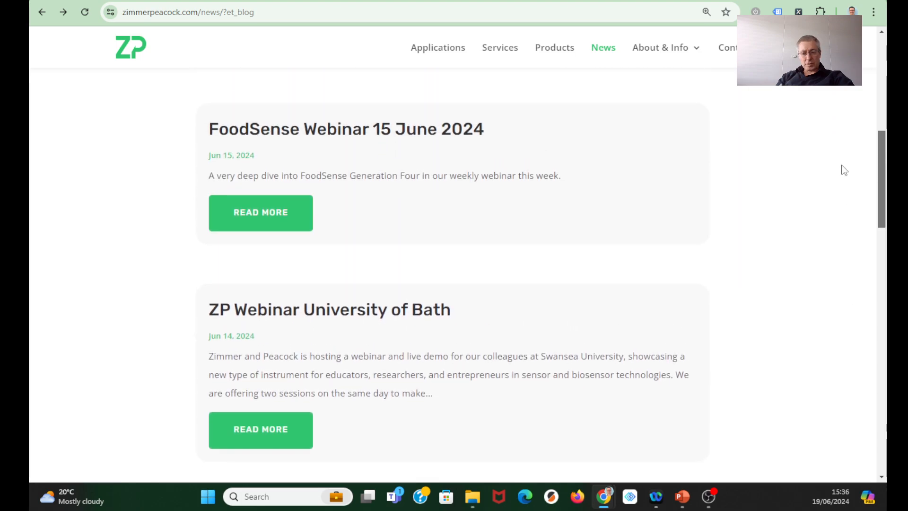